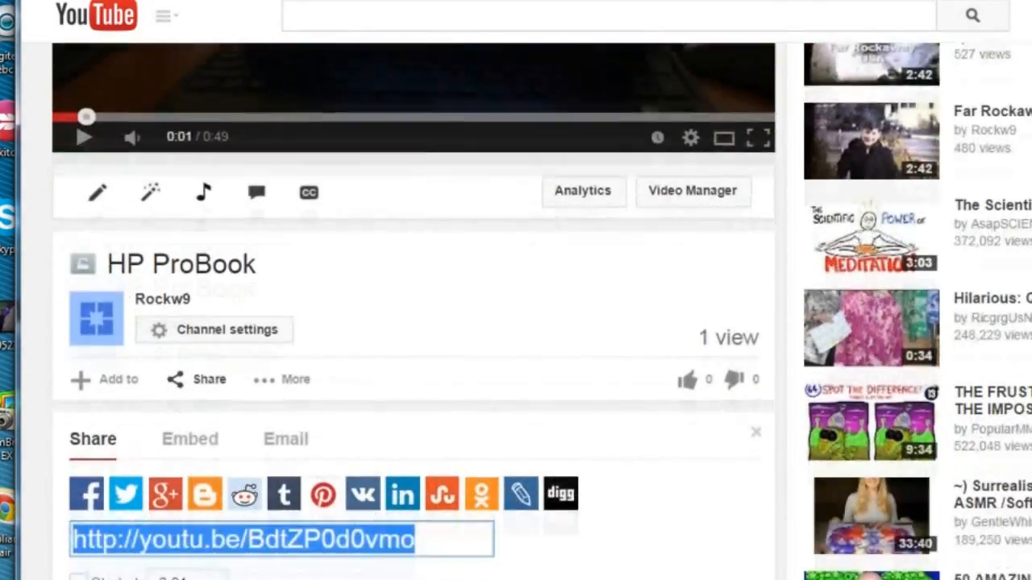
Copy the HP ProBook video's youtu.be share link from the Share options.
scroll("down", 3)
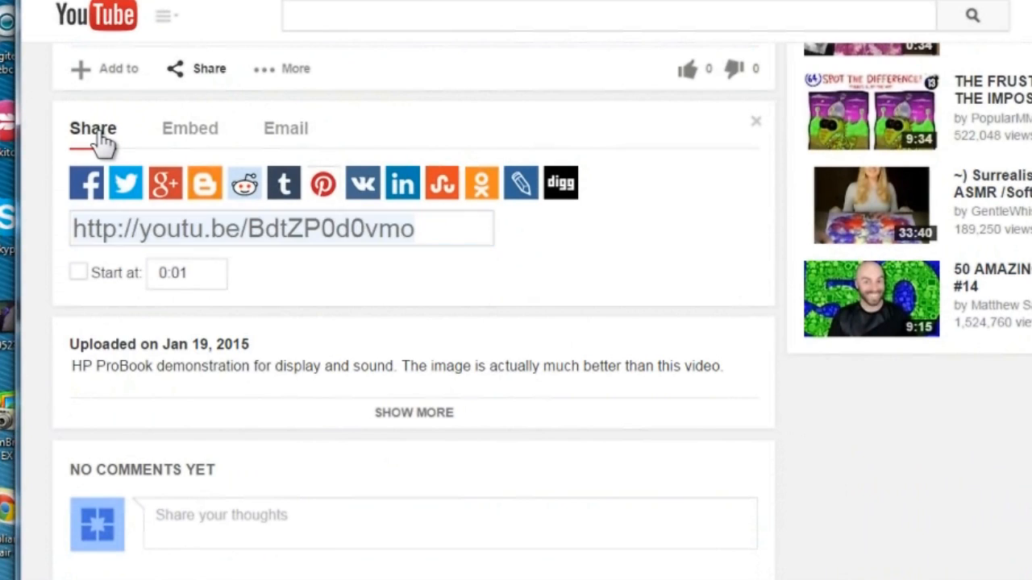
left_click(282, 229)
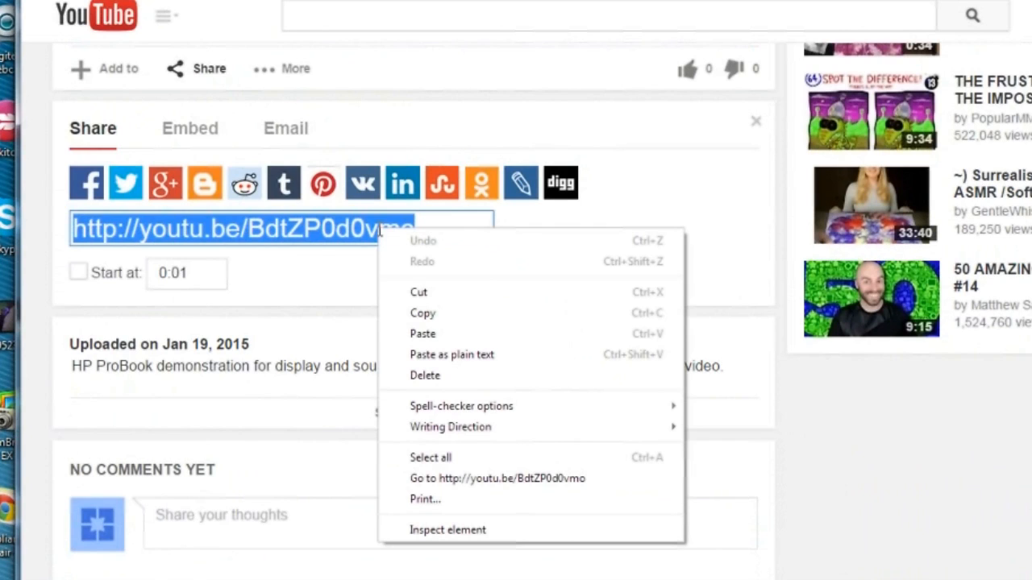
mouse_move(422, 313)
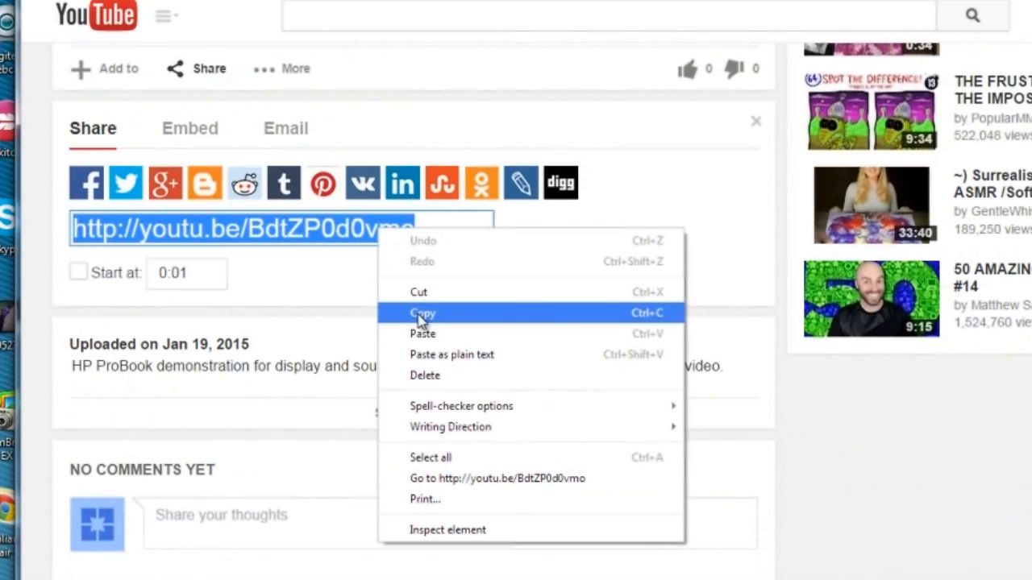
left_click(422, 313)
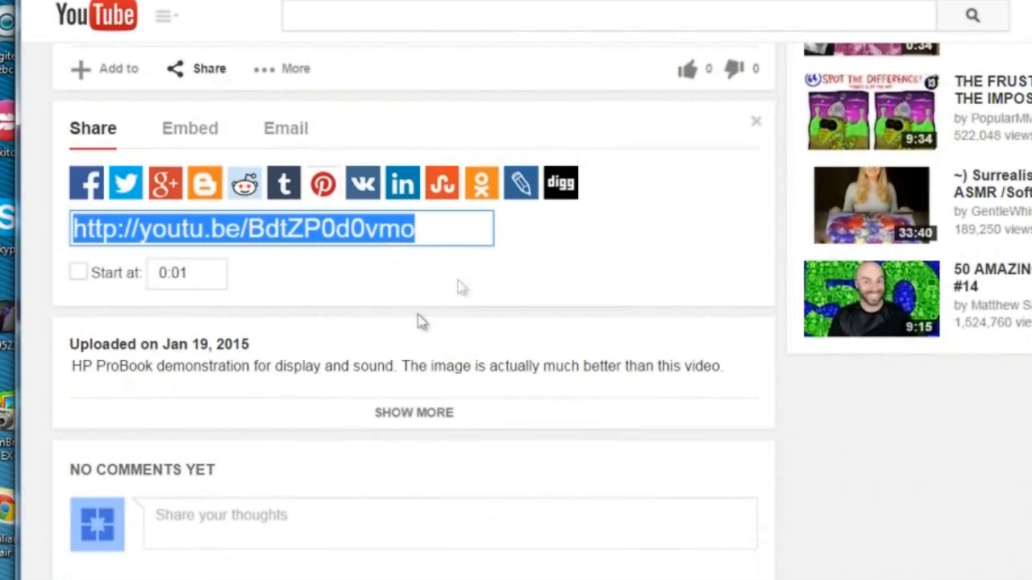
mouse_move(423, 323)
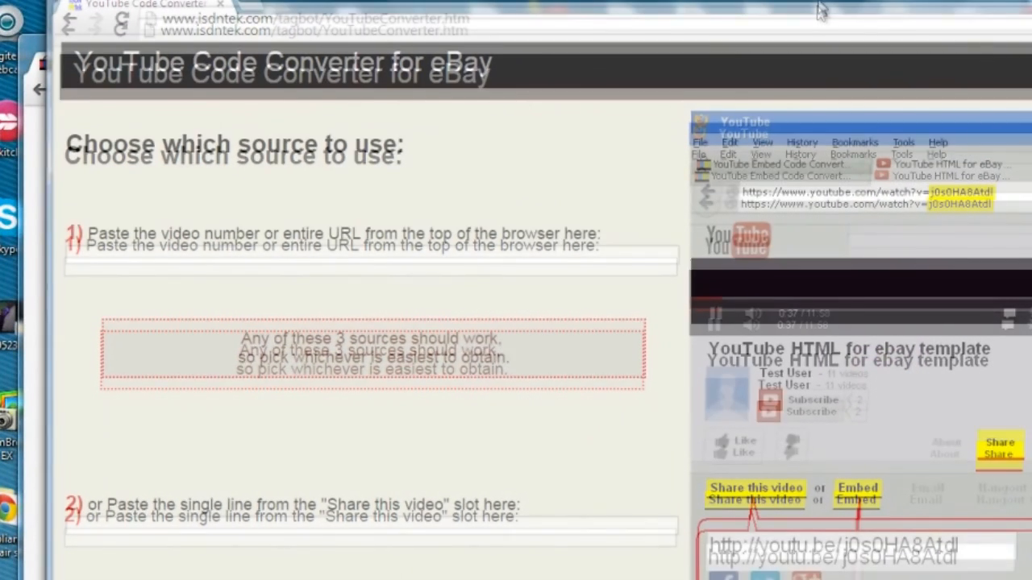
scroll("down", 3)
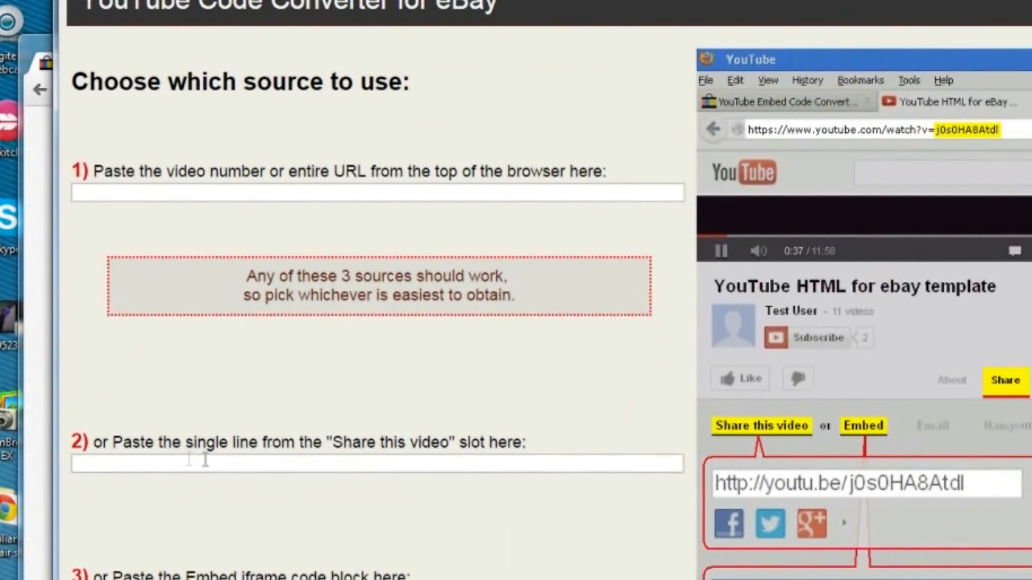
type("http://youtu.be/BdtZP0d0vmo")
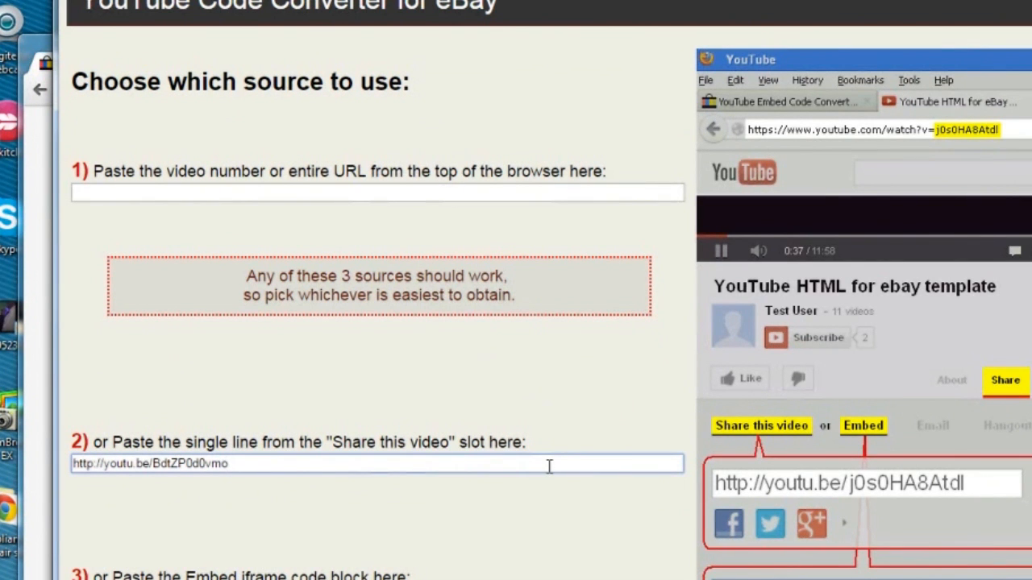
scroll("down", 3)
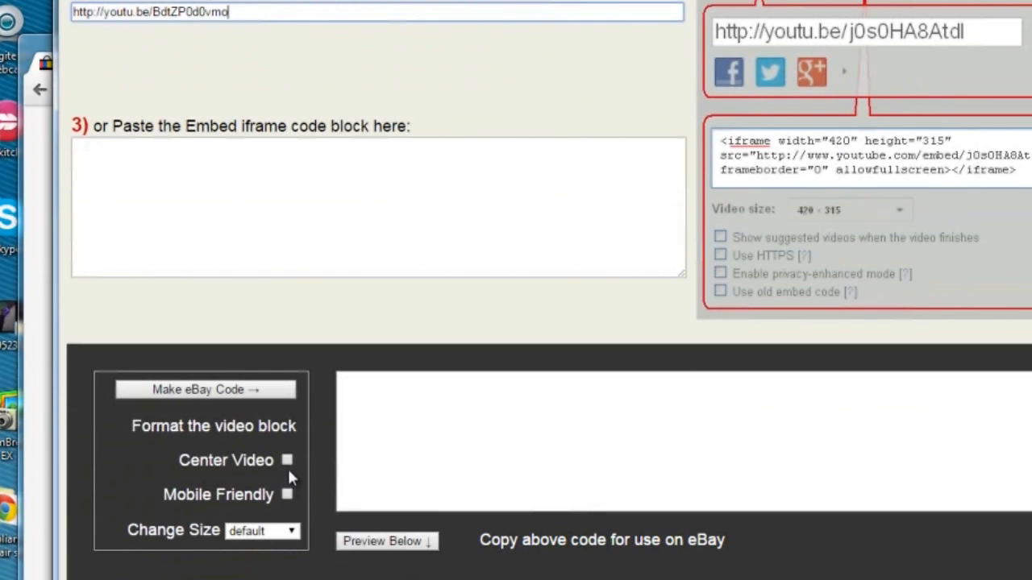
left_click(287, 459)
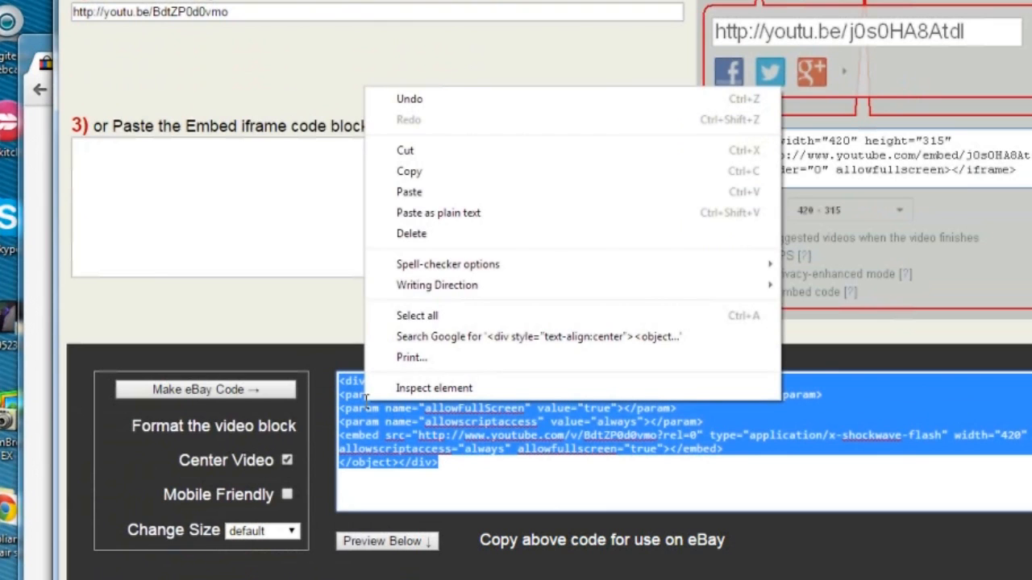
left_click(439, 184)
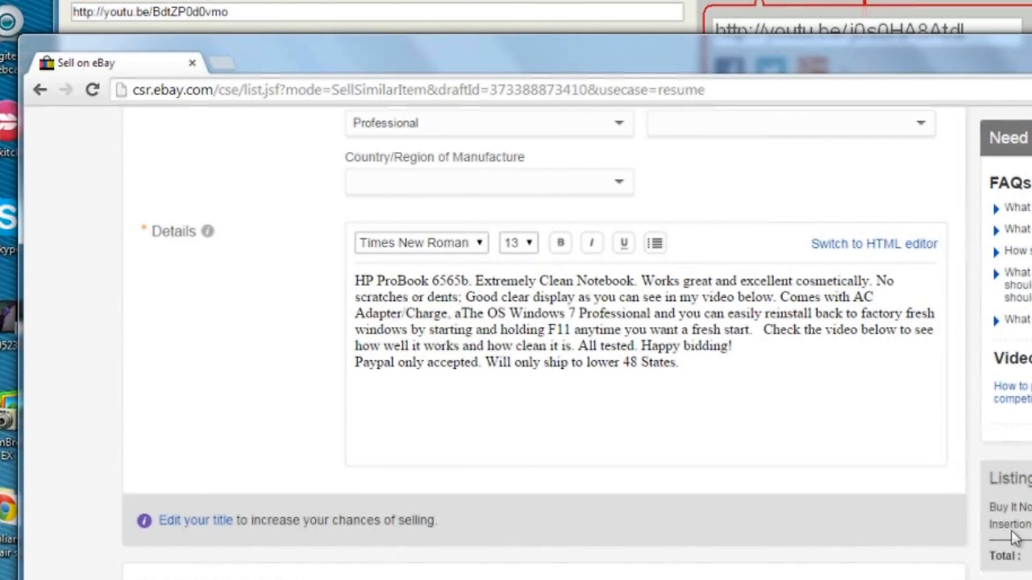
Switch the listing's description to the HTML editor below the existing text.
left_click(684, 361)
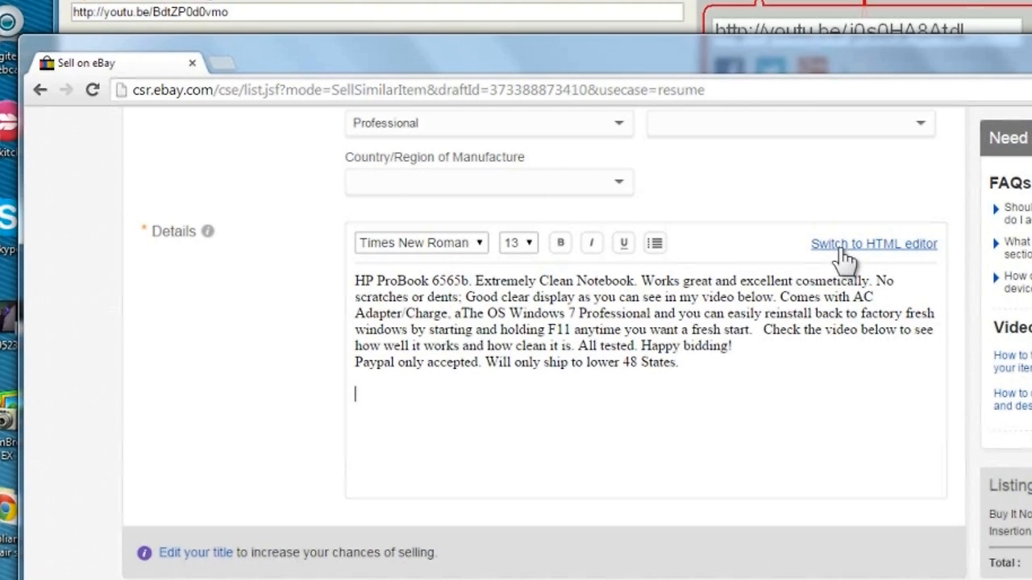
left_click(873, 243)
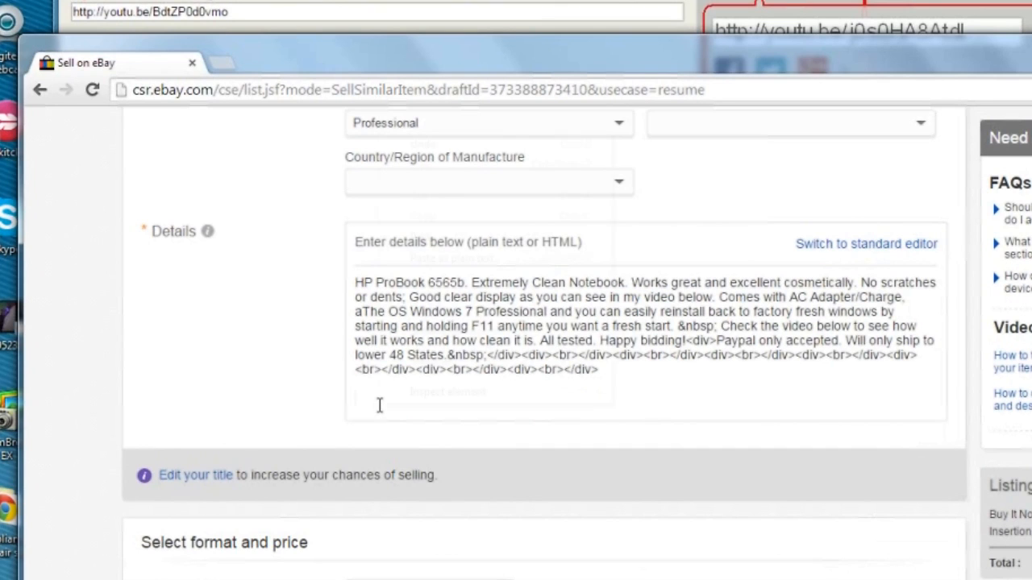
Paste the embed code after the description markup and return to the standard editor.
right_click(379, 405)
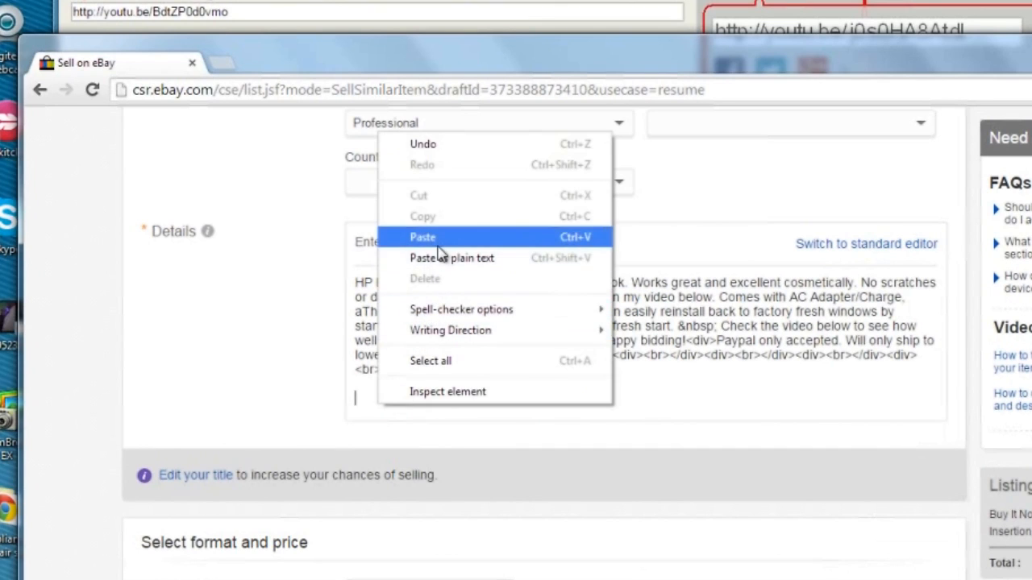
left_click(422, 235)
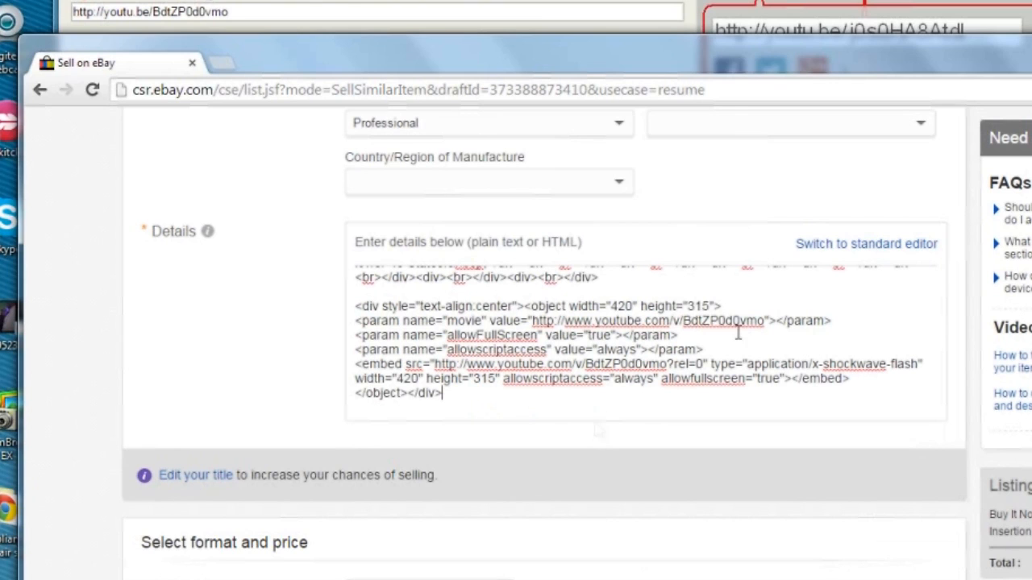
left_click(866, 244)
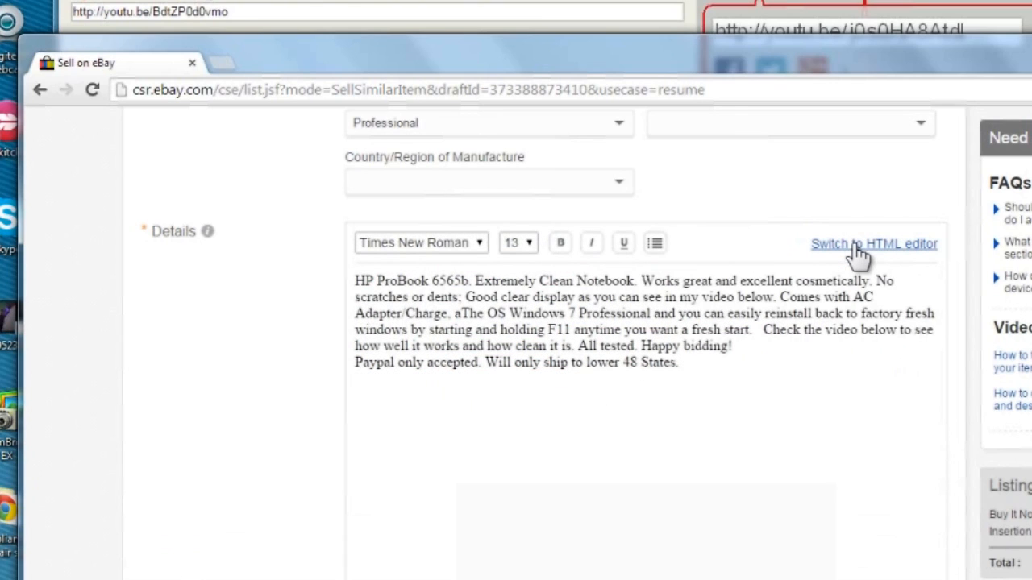